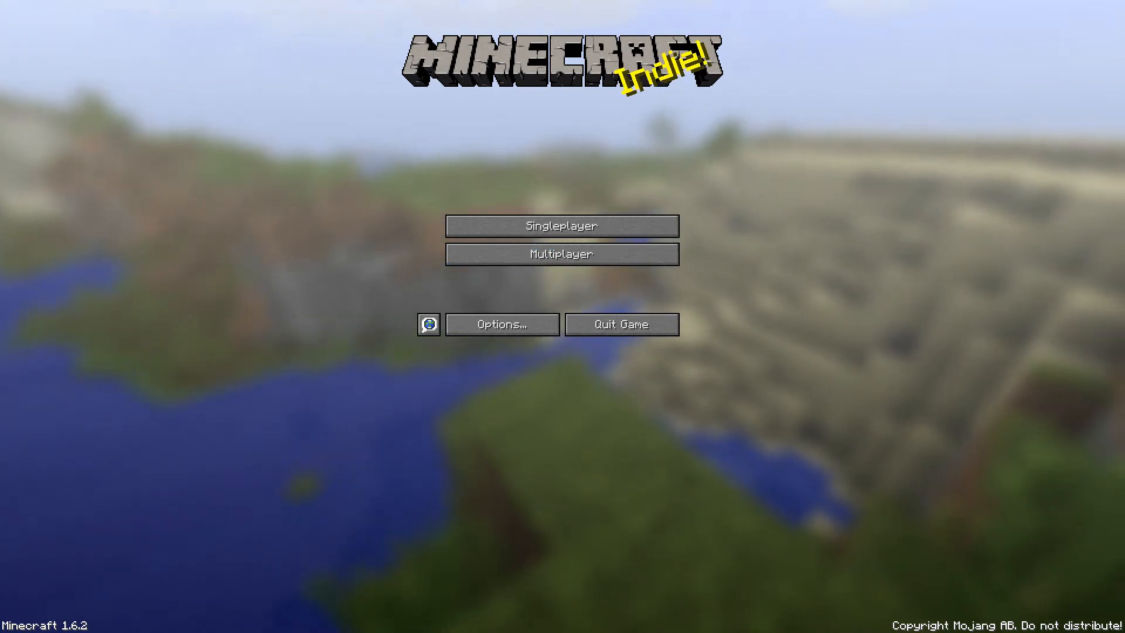
mouse_move(561, 227)
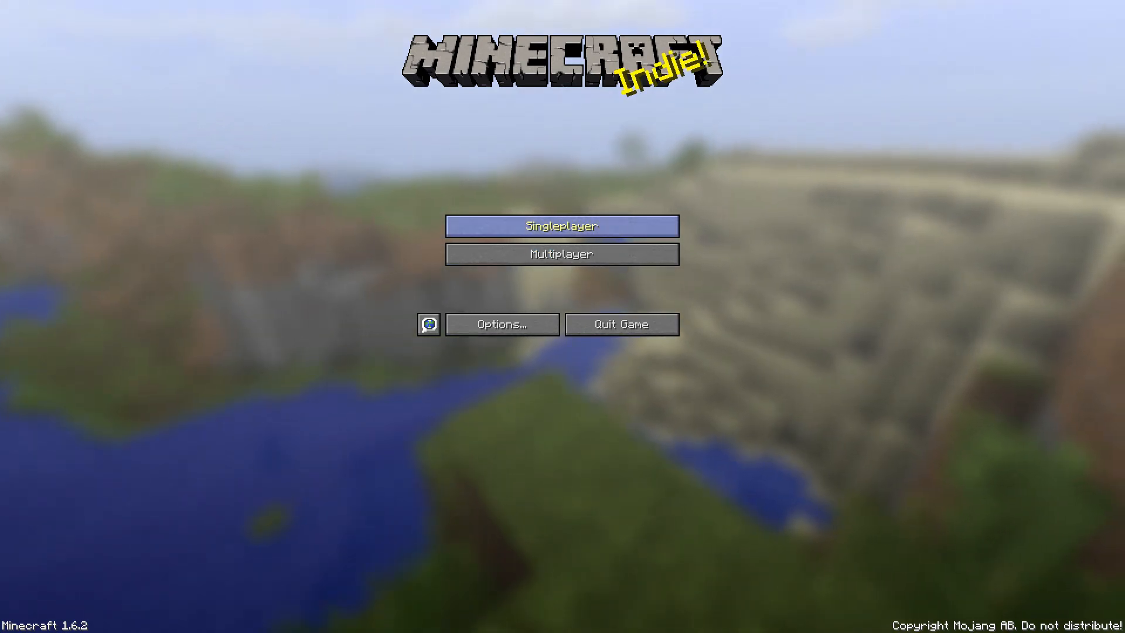